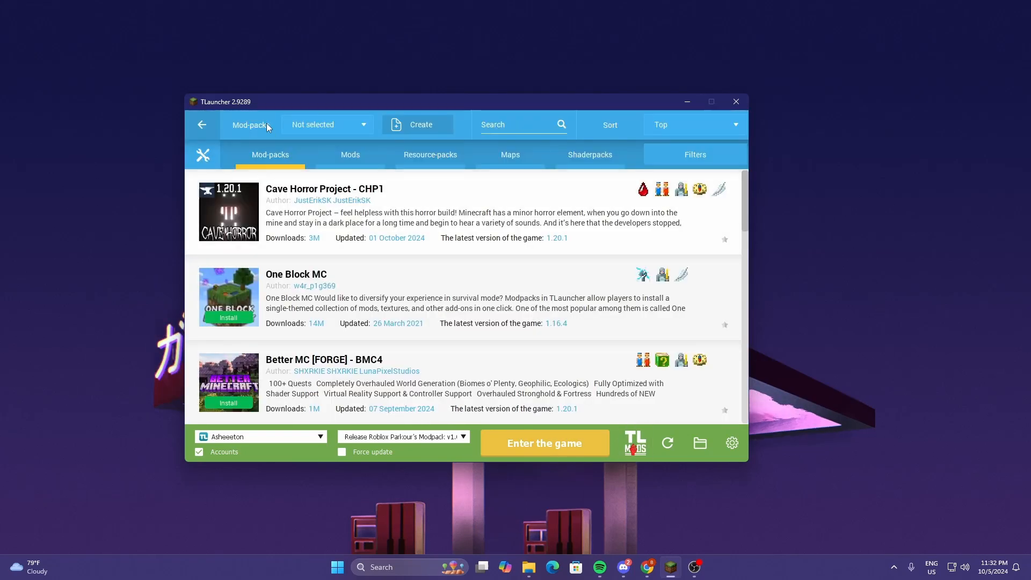
Start a new mod-pack and begin naming it 'crosshair' for Forge 1.21.1
left_click(416, 125)
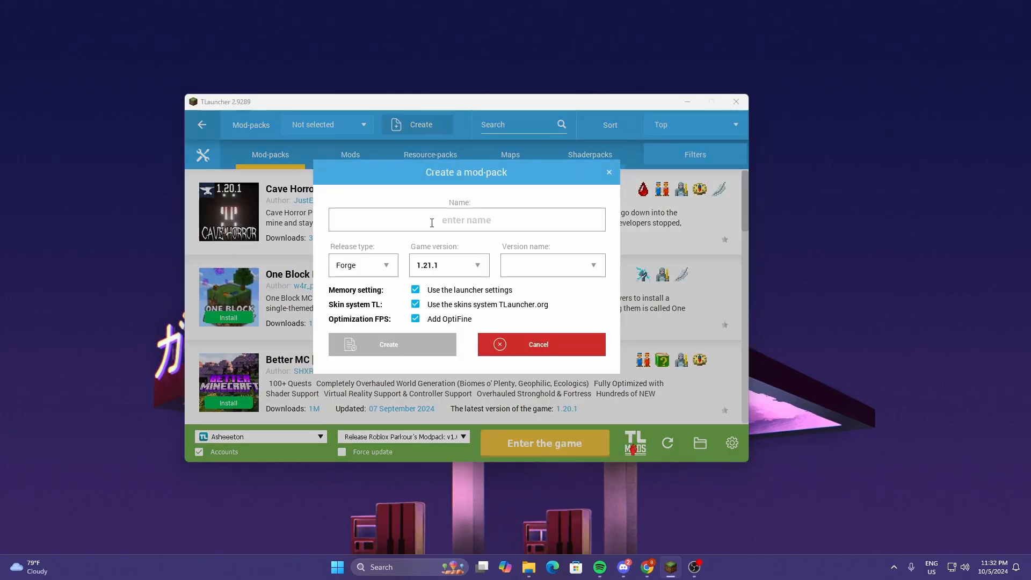
type("crosshair")
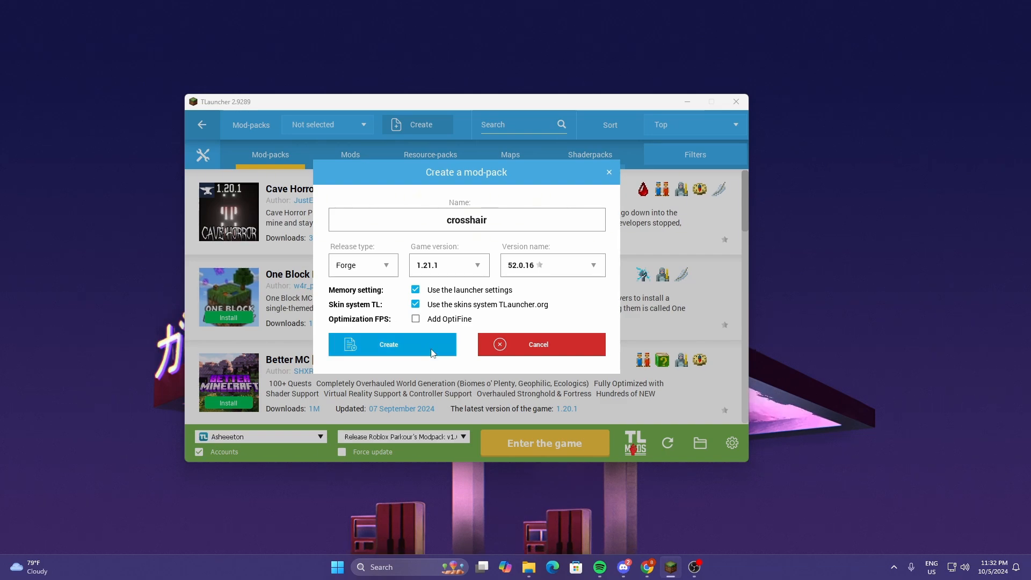
Create the crosshair mod-pack and dismiss the error report that follows
left_click(388, 344)
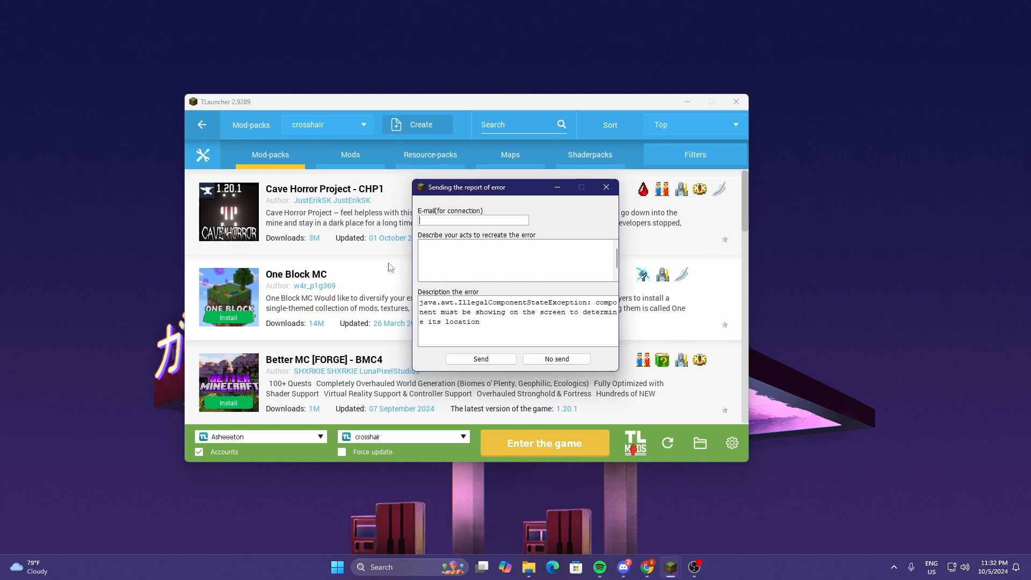
mouse_move(606, 186)
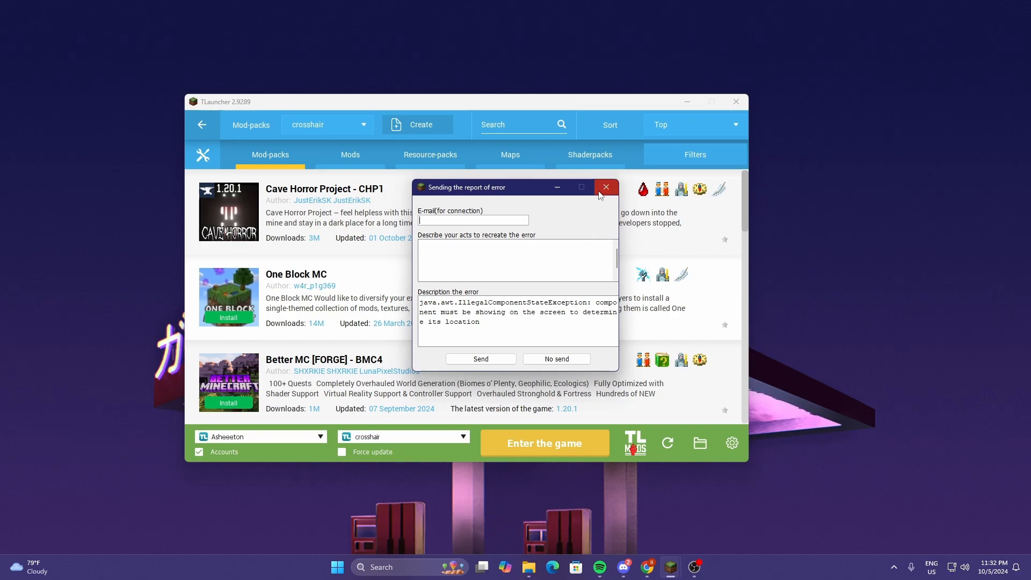
left_click(605, 187)
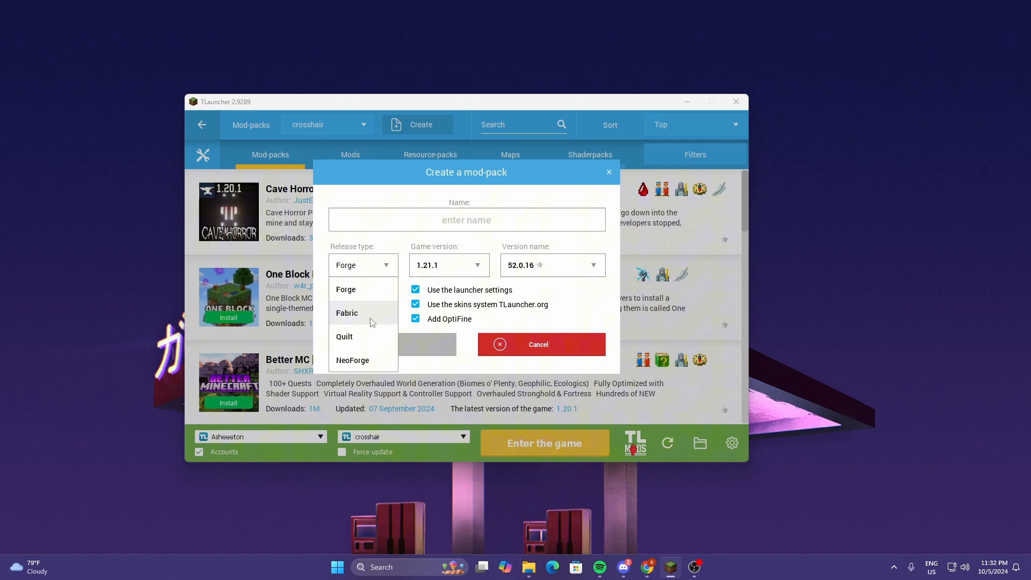
Keep Forge as the release type and dismiss the reopened empty mod-pack dialog
left_click(415, 318)
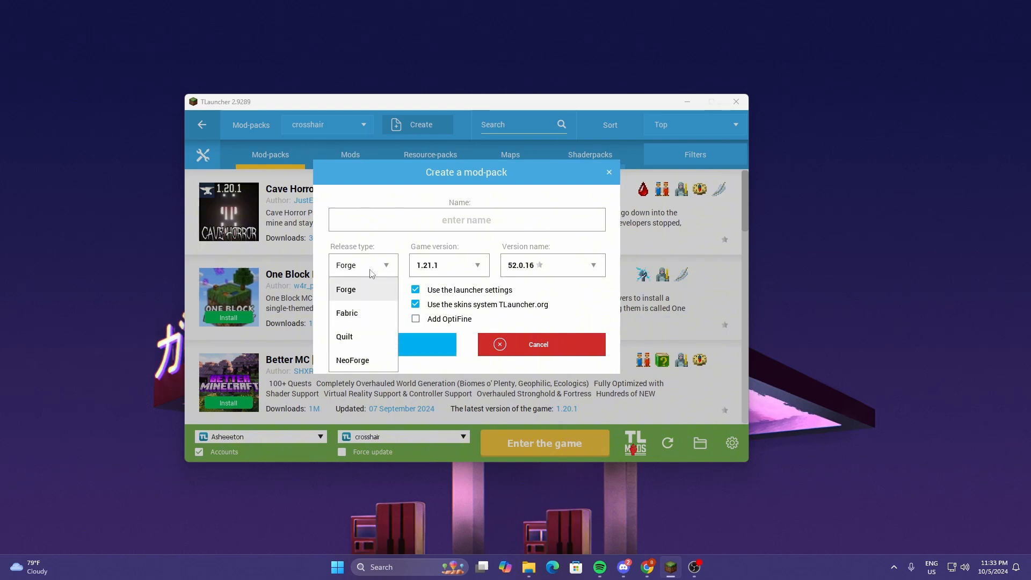
left_click(466, 219)
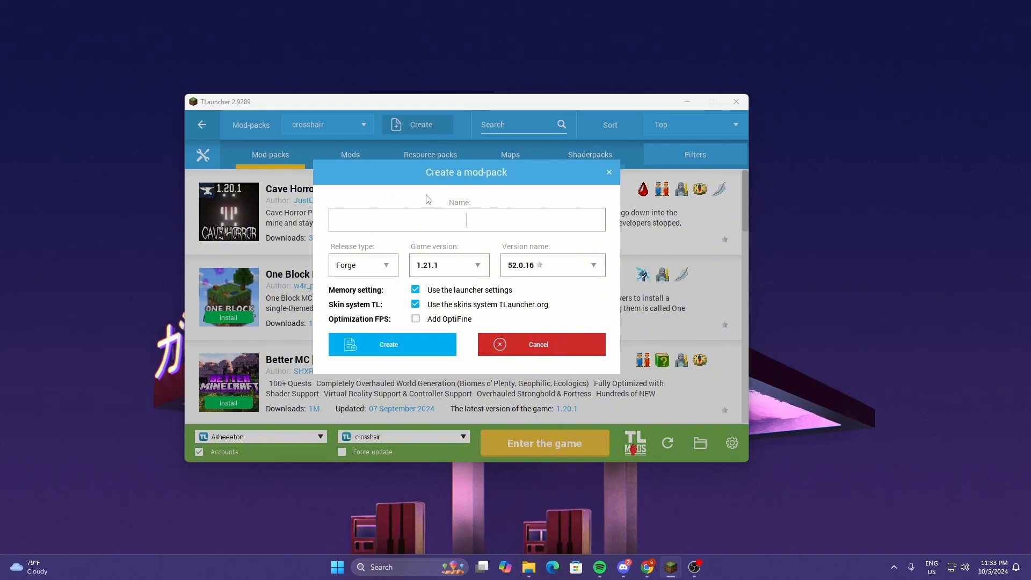
left_click(539, 344)
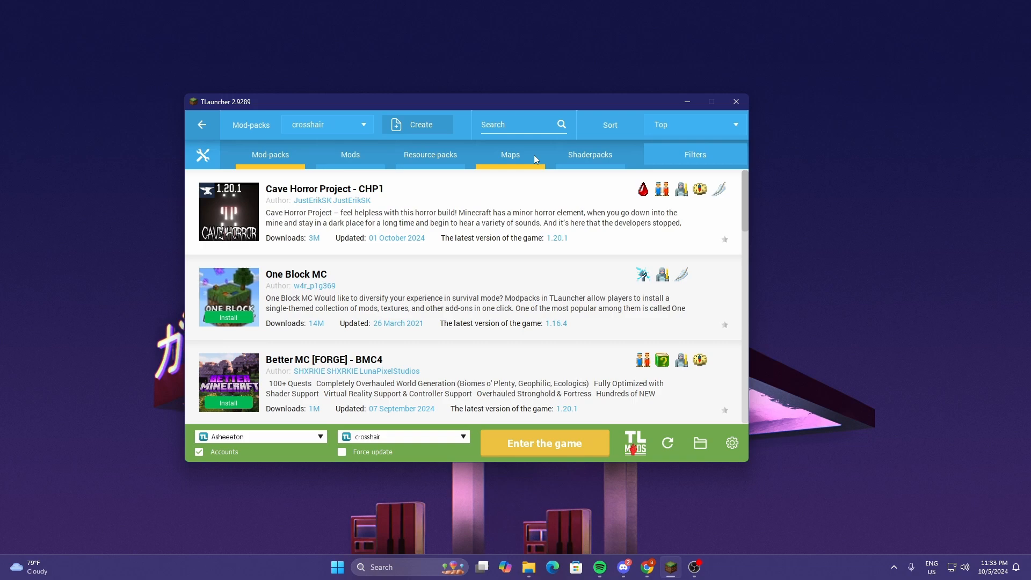
Search the mods for 'crosshair' and install Custom Crosshair Mod into the pack
left_click(351, 155)
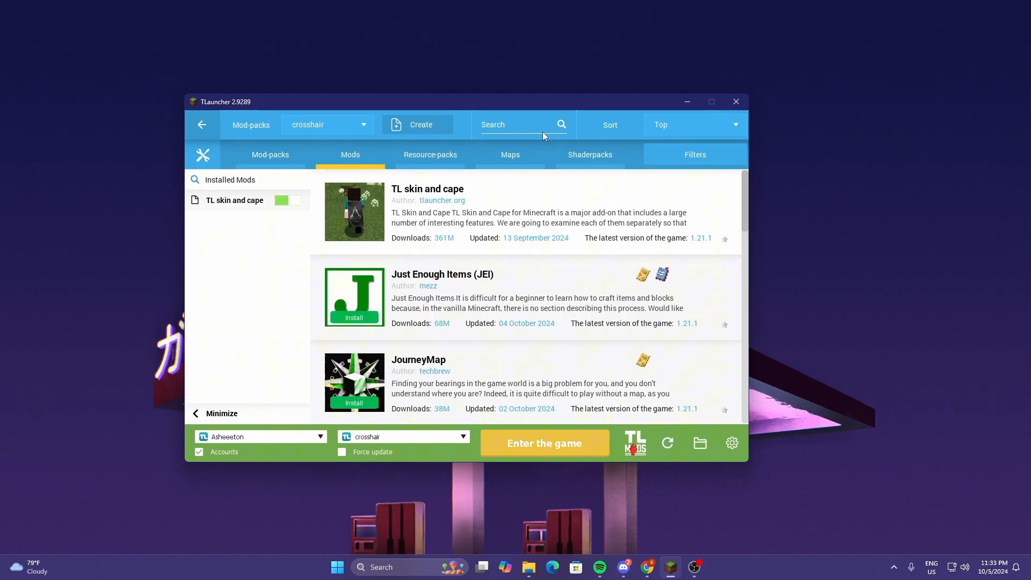
type("crosshair")
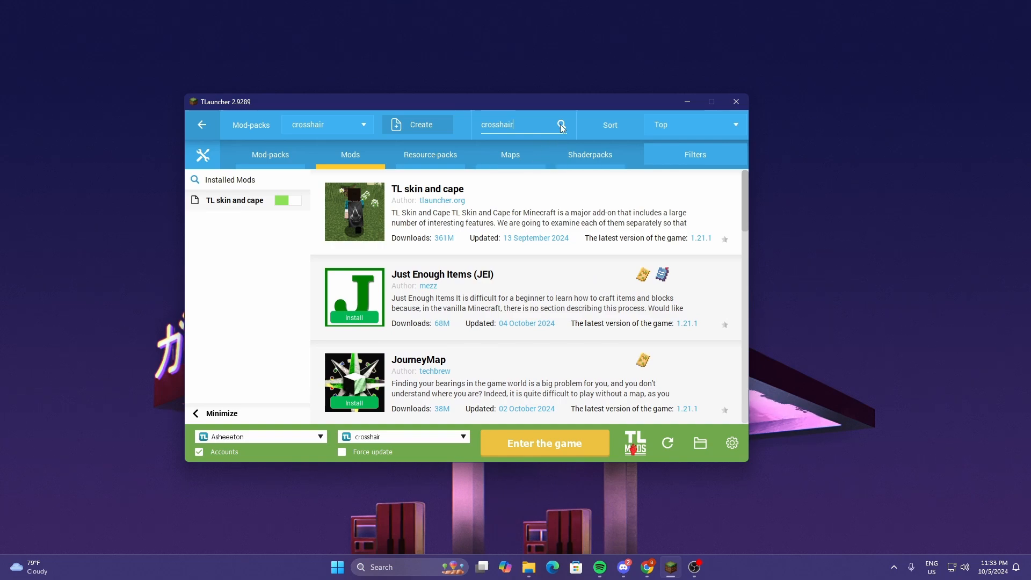
left_click(561, 124)
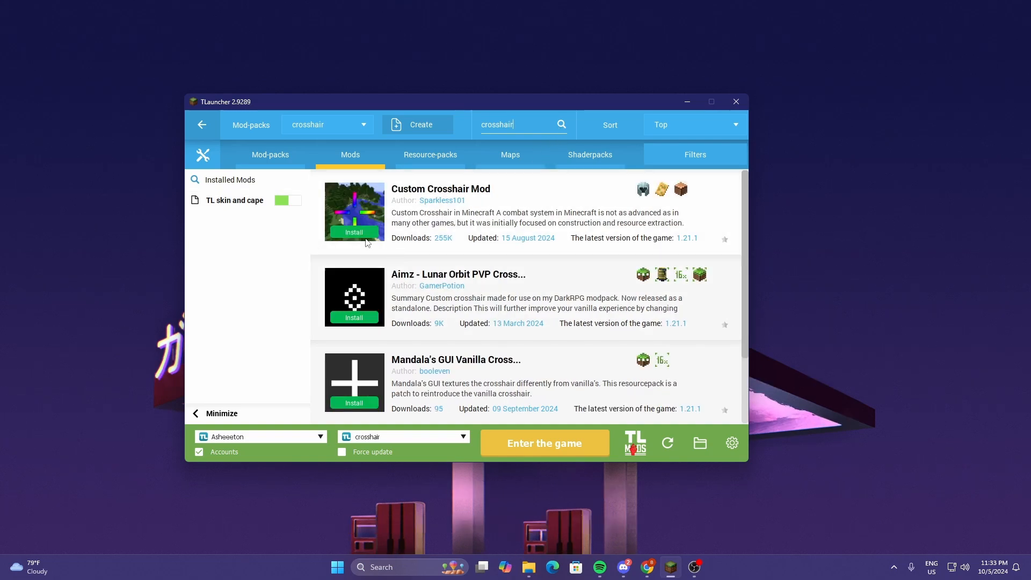
left_click(354, 232)
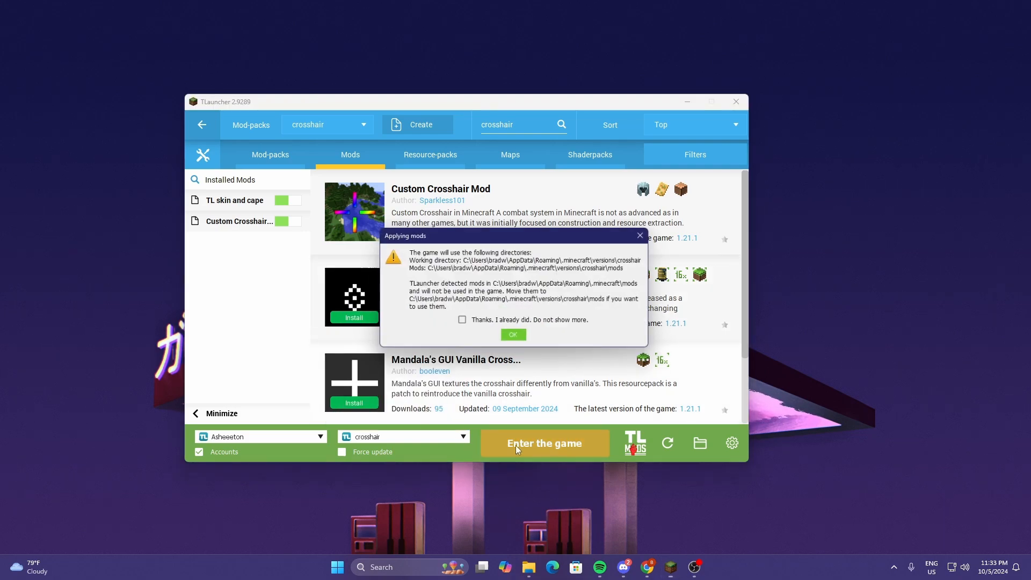
Acknowledge the Applying mods notice and launch Minecraft Forge 1.21.1
left_click(514, 334)
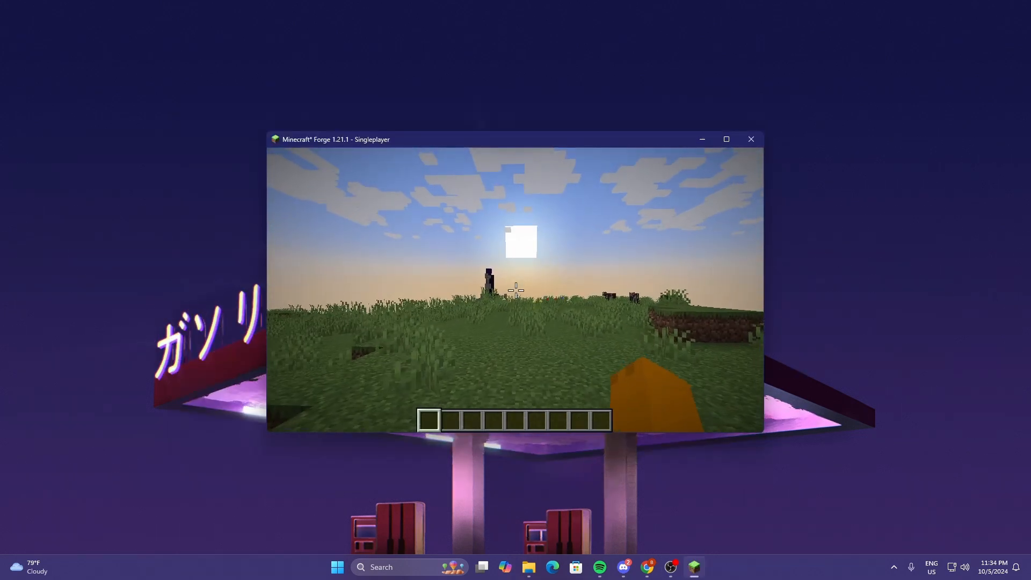